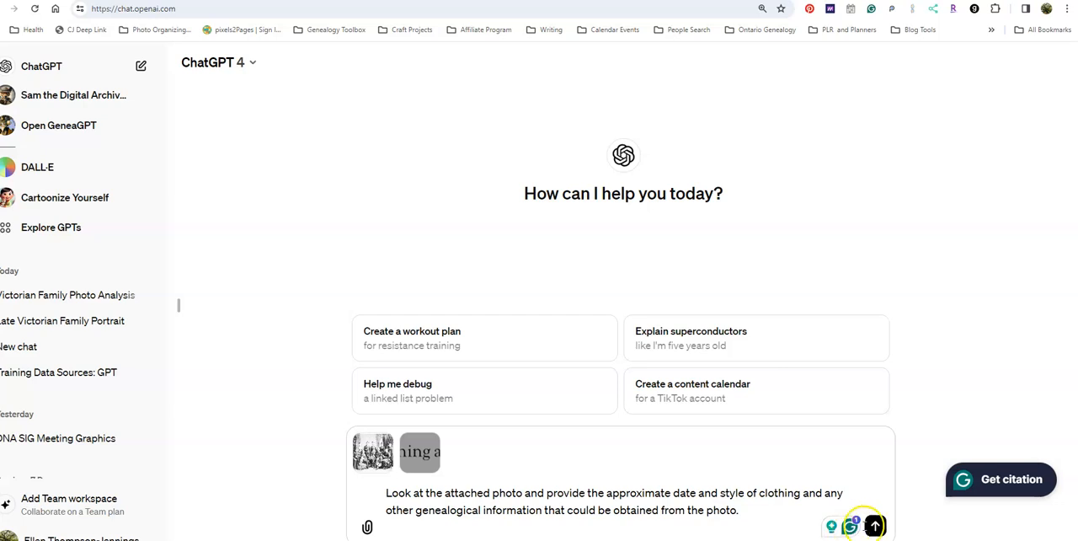
# Step: Send the attached Victorian family photo with the question about its date, clothing style and genealogical clues
pyautogui.click(875, 526)
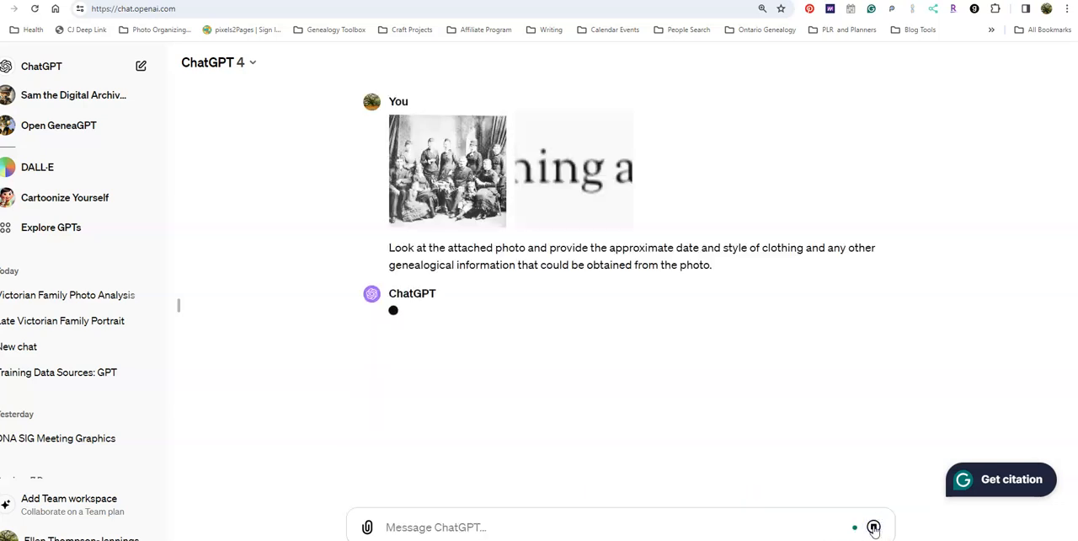